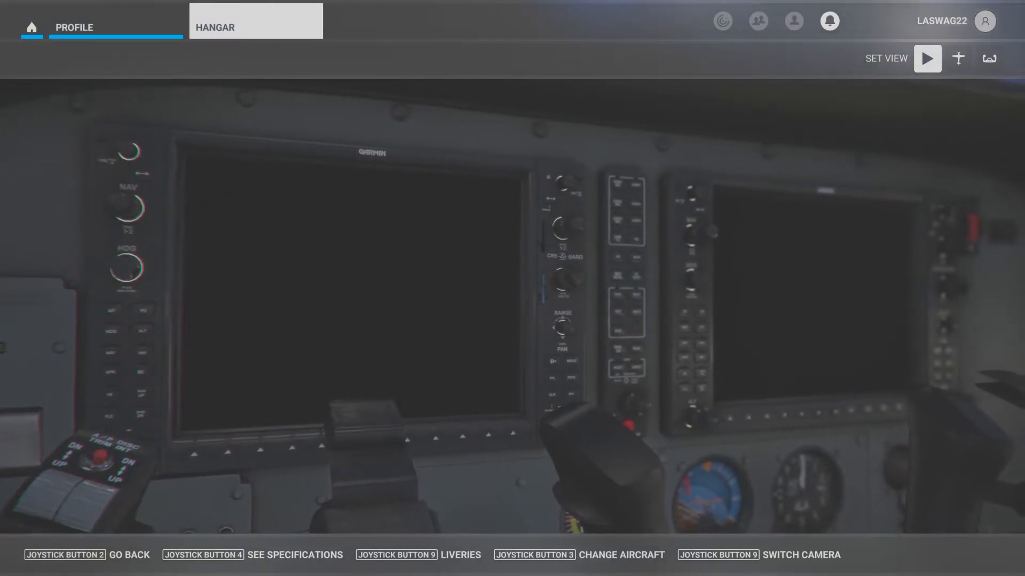
Switch from the cockpit to the external view of the Cessna over the lake and islands.
{"action": "left_click", "coordinate": [987, 58]}
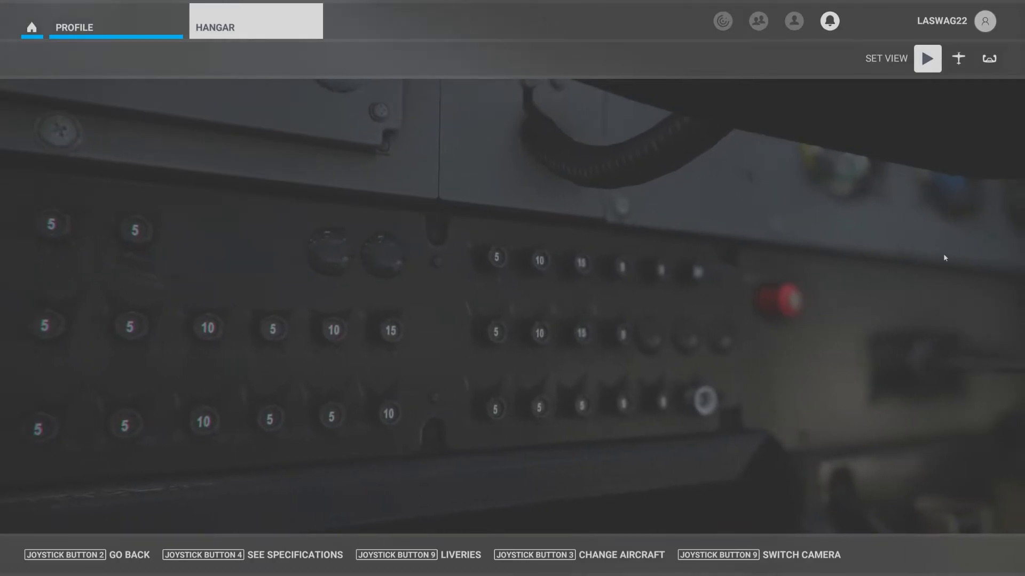
{"action": "left_click", "coordinate": [925, 58]}
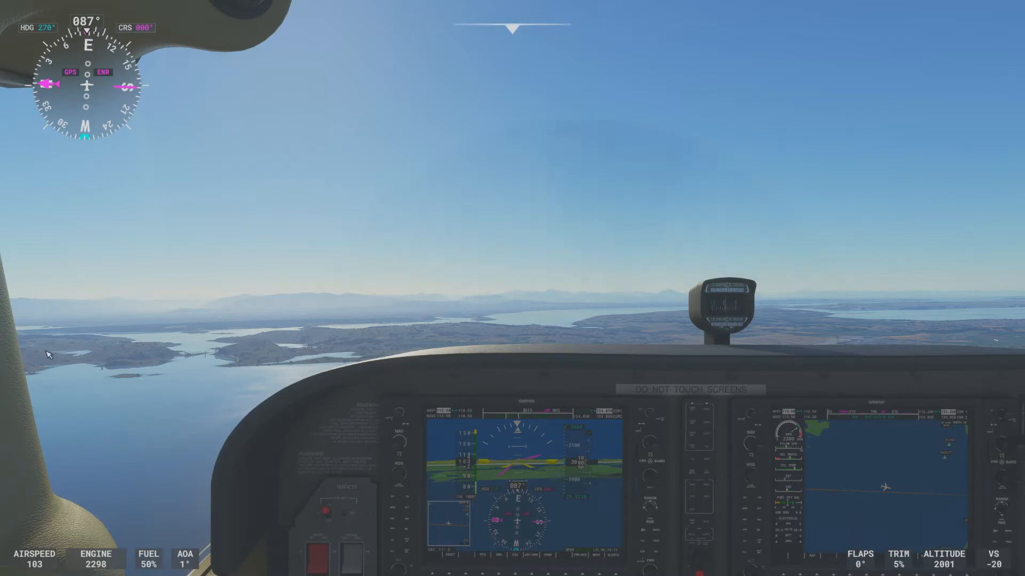
{"action": "mouse_move", "coordinate": [58, 365]}
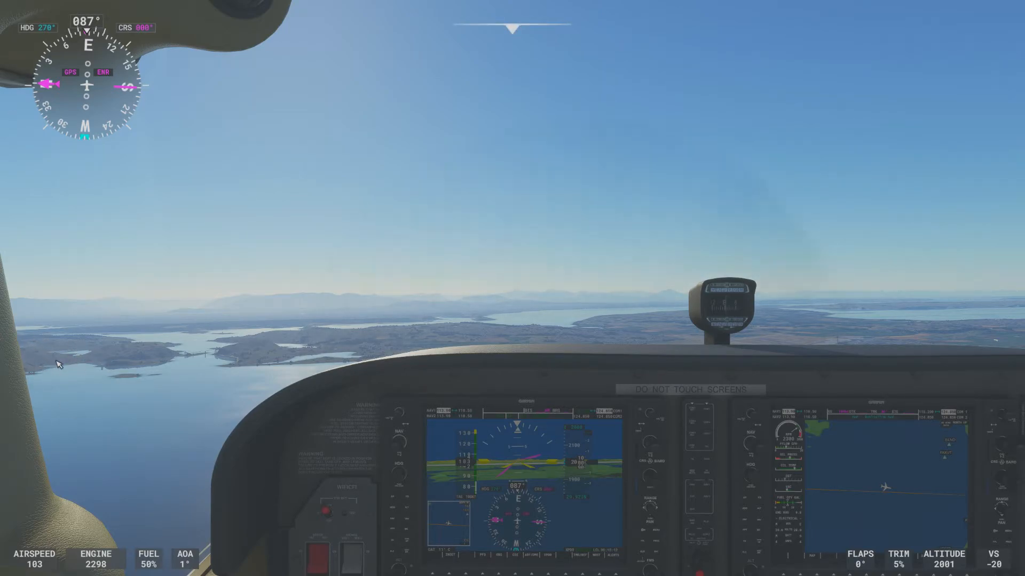
{"action": "mouse_move", "coordinate": [32, 381]}
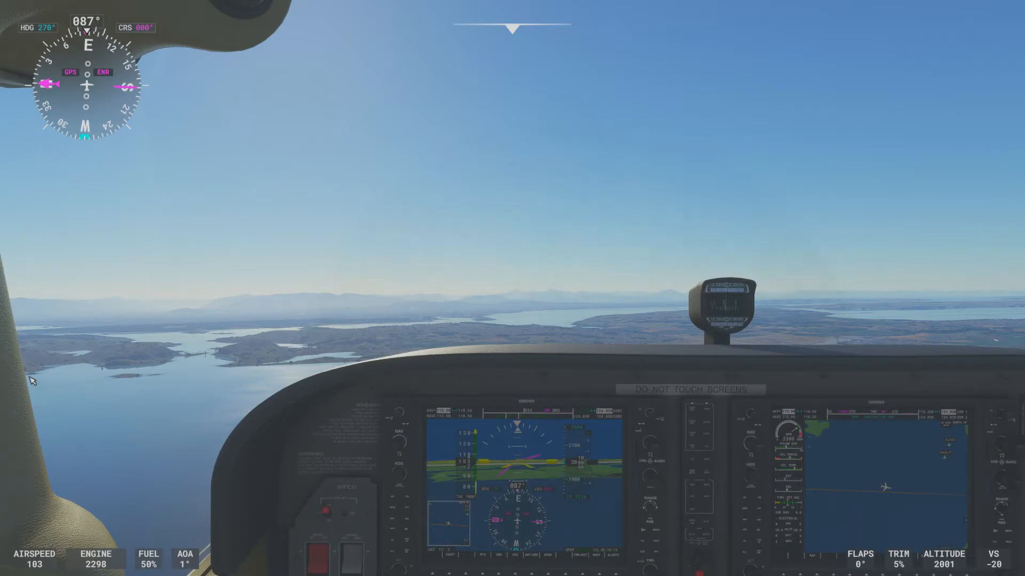
{"action": "mouse_move", "coordinate": [129, 365]}
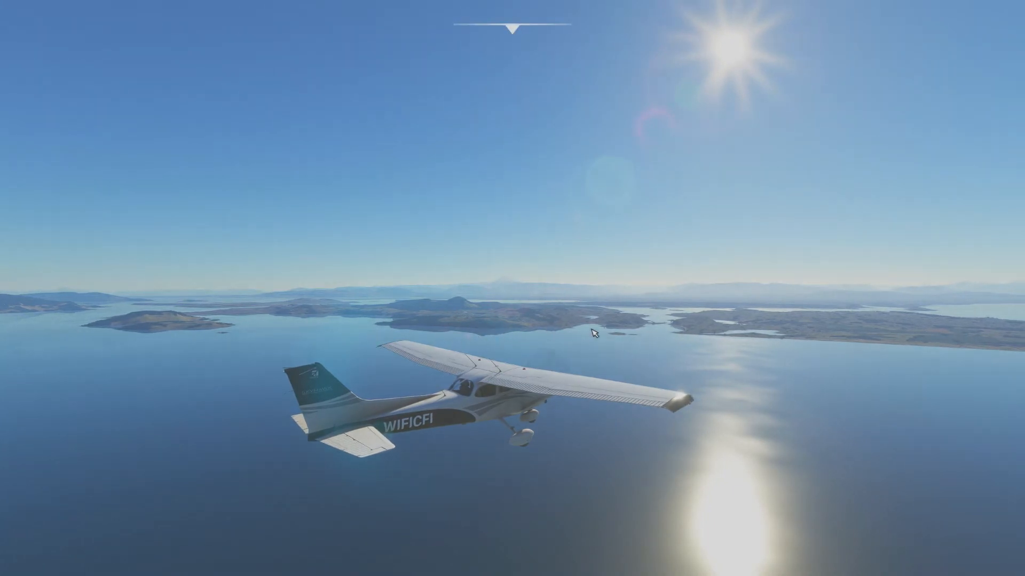
{"action": "mouse_move", "coordinate": [481, 320]}
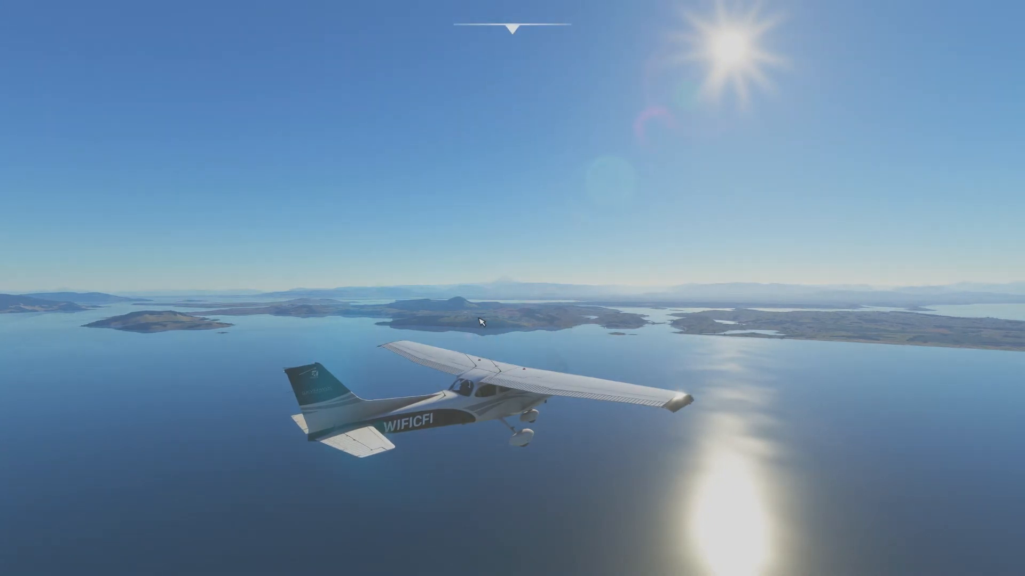